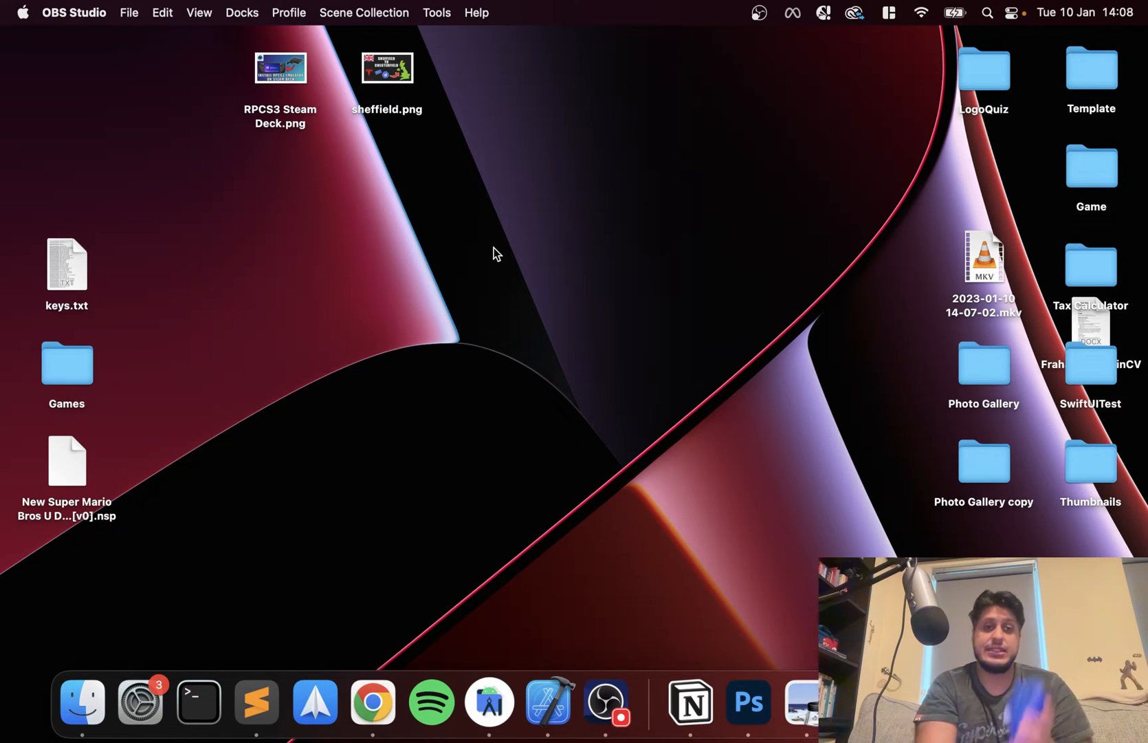
- Open System Preferences from the Apple menu
click(22, 12)
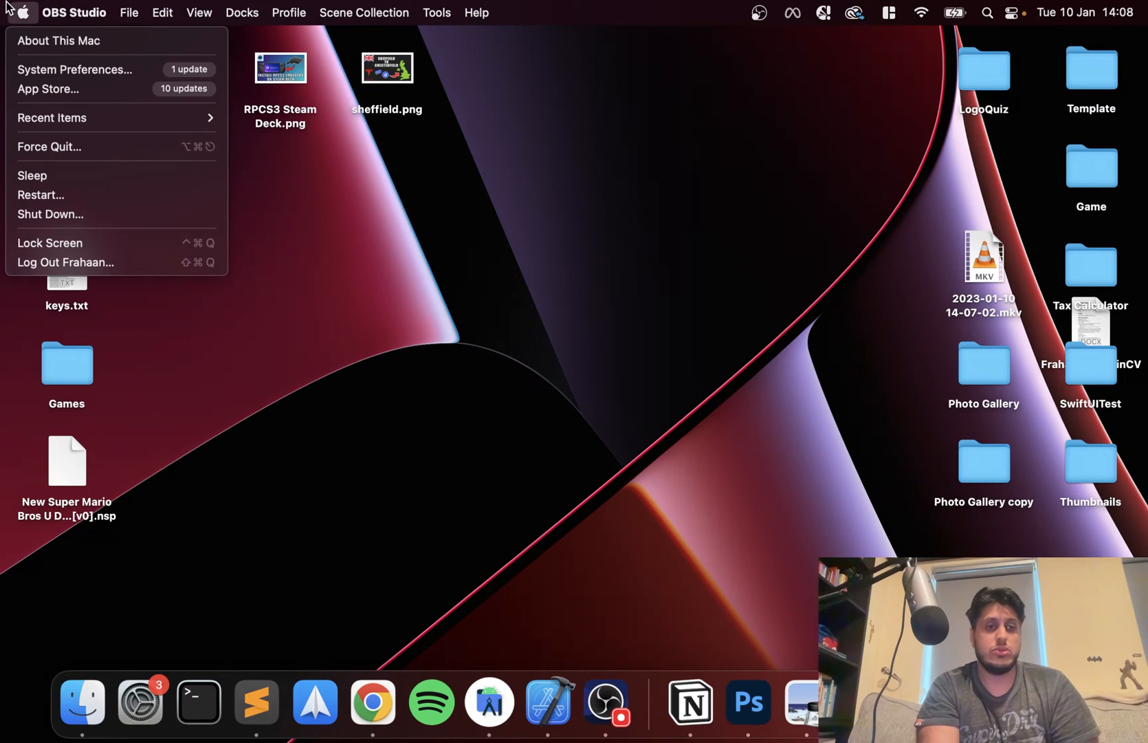
click(74, 69)
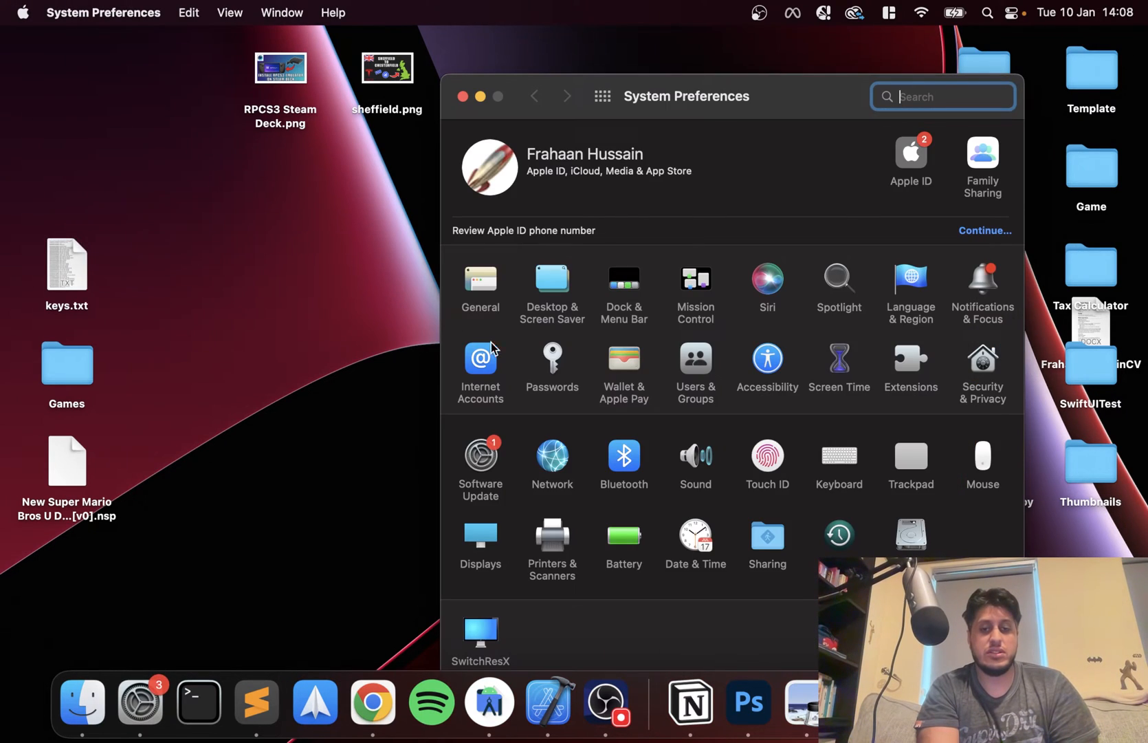
- Open the Bluetooth pane and wait for the Xbox Wireless Controller to connect
click(623, 455)
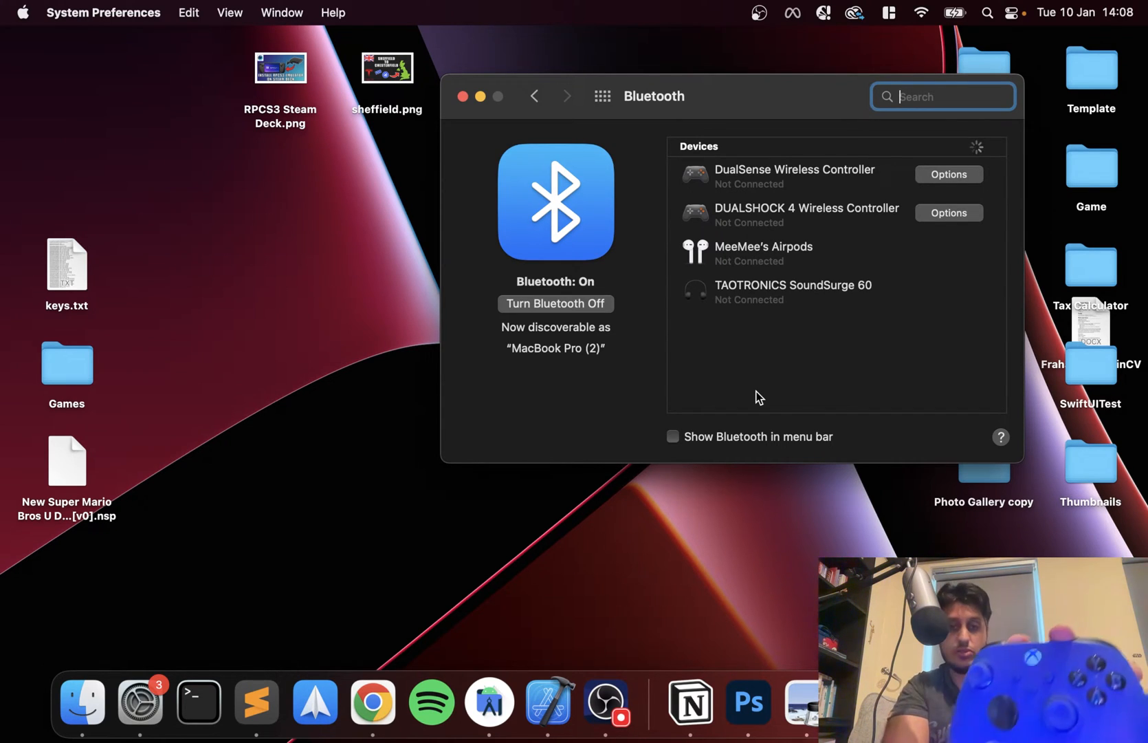
mouse_move(835, 413)
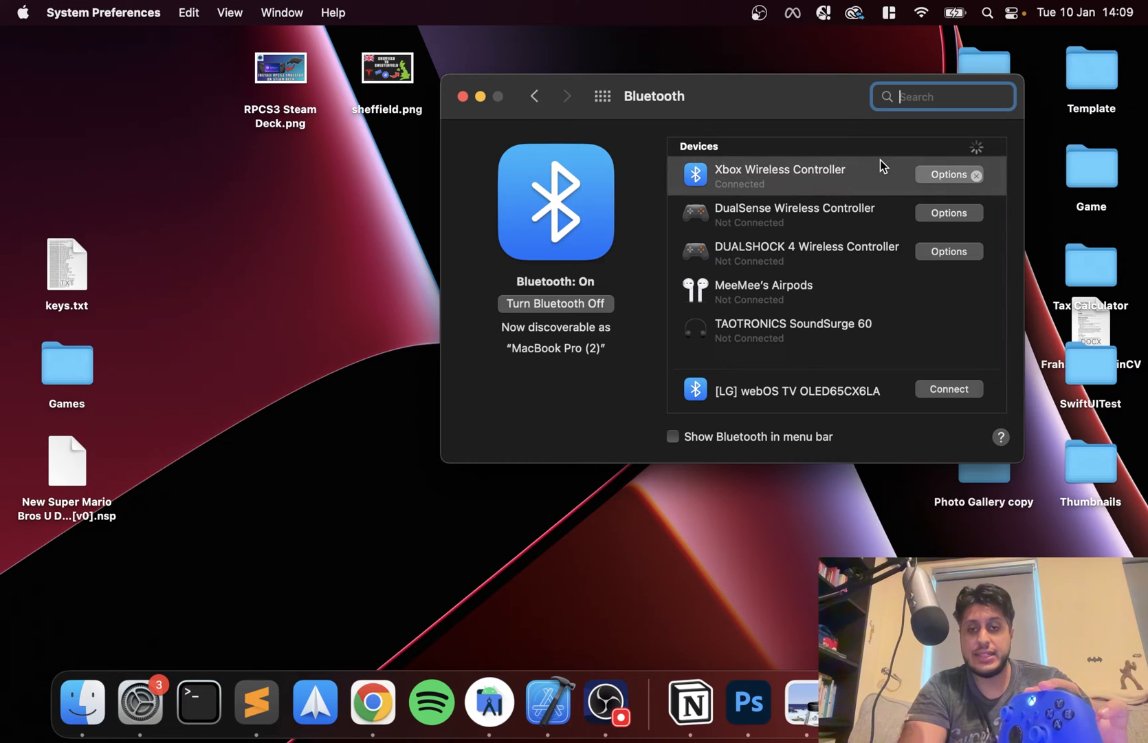
mouse_move(421, 106)
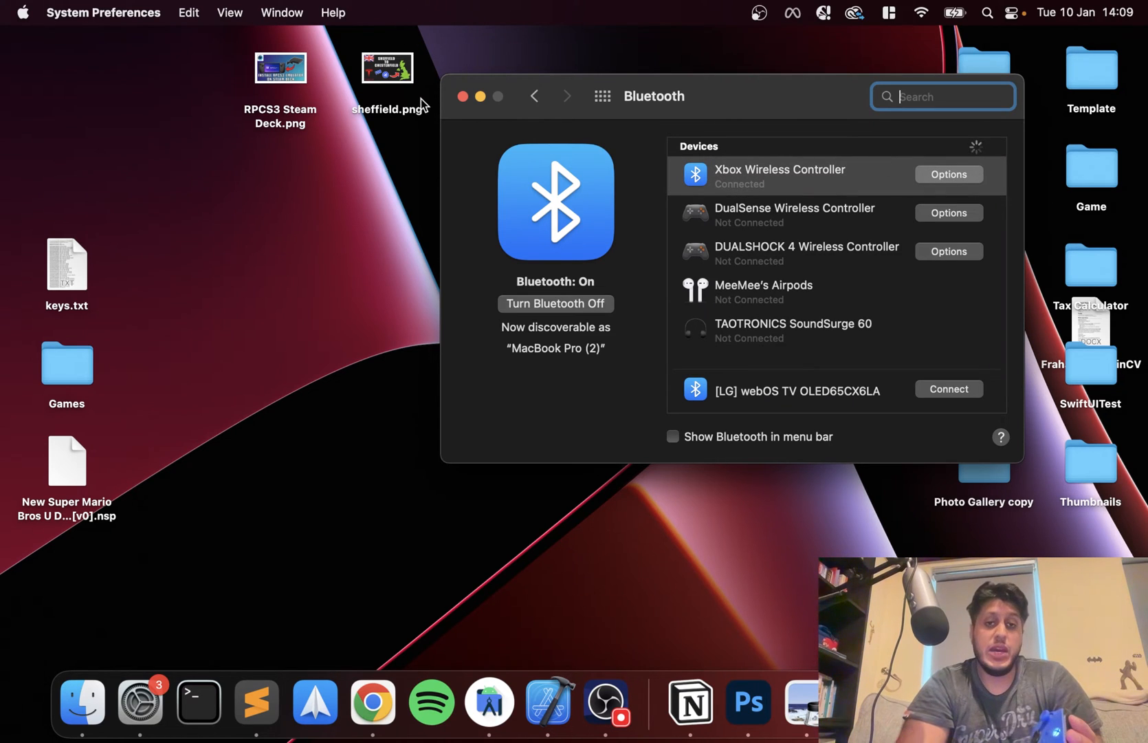
- Close Bluetooth settings, launch Cemu via Spotlight and start adding a controller in Input settings
click(463, 96)
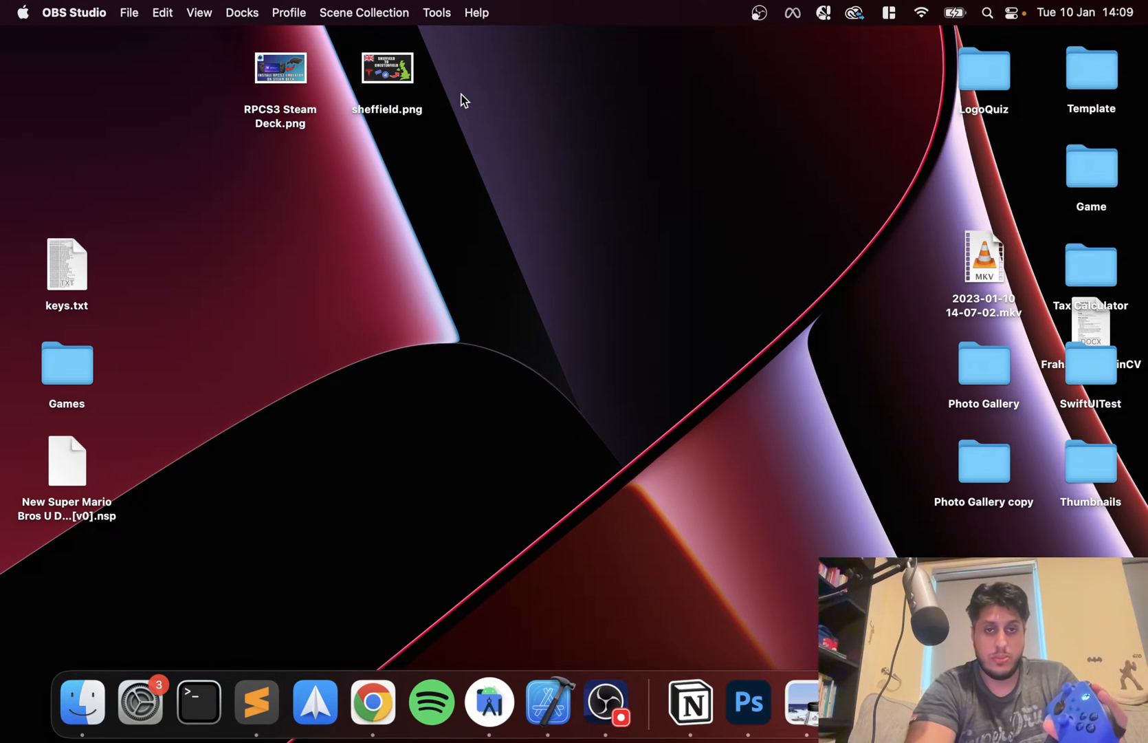
text(cemu)
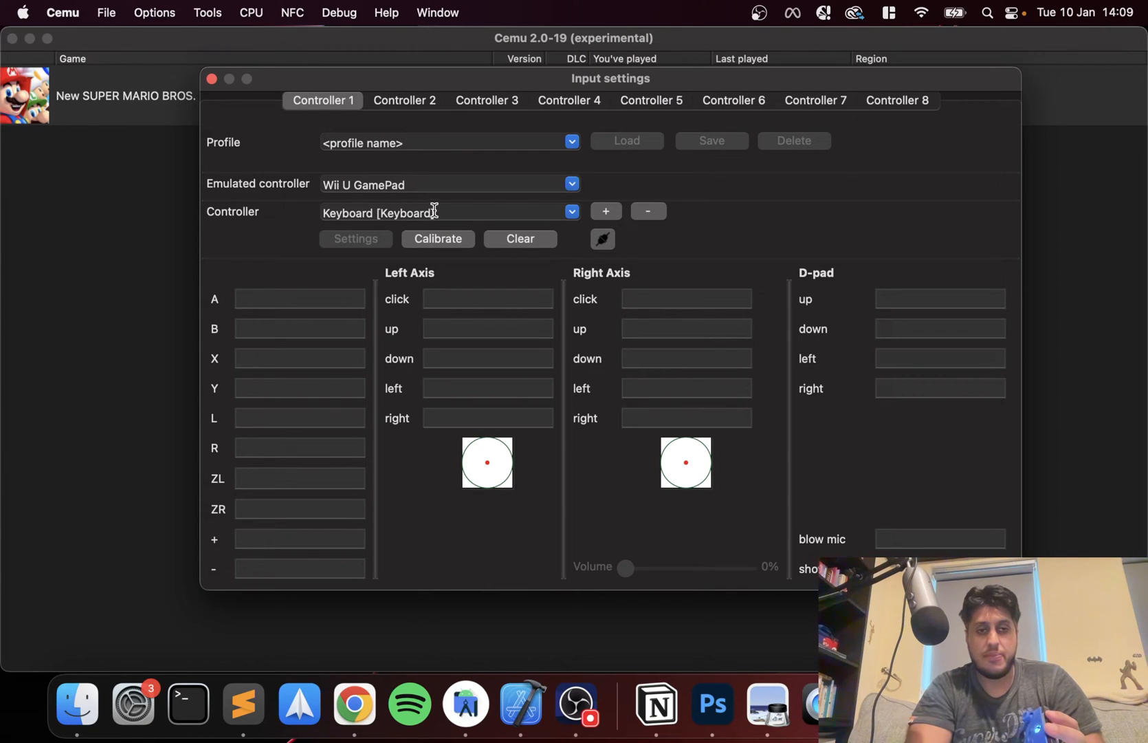
click(572, 184)
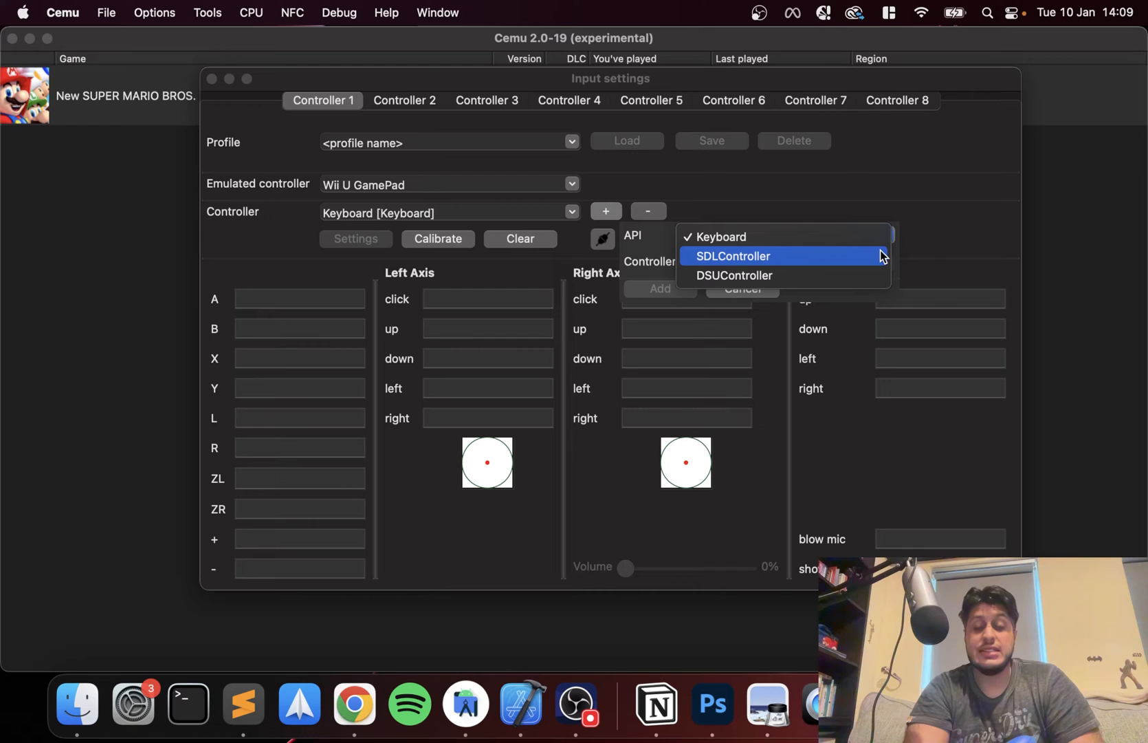
- Add the Xbox Series X Controller through the SDLController API
click(733, 256)
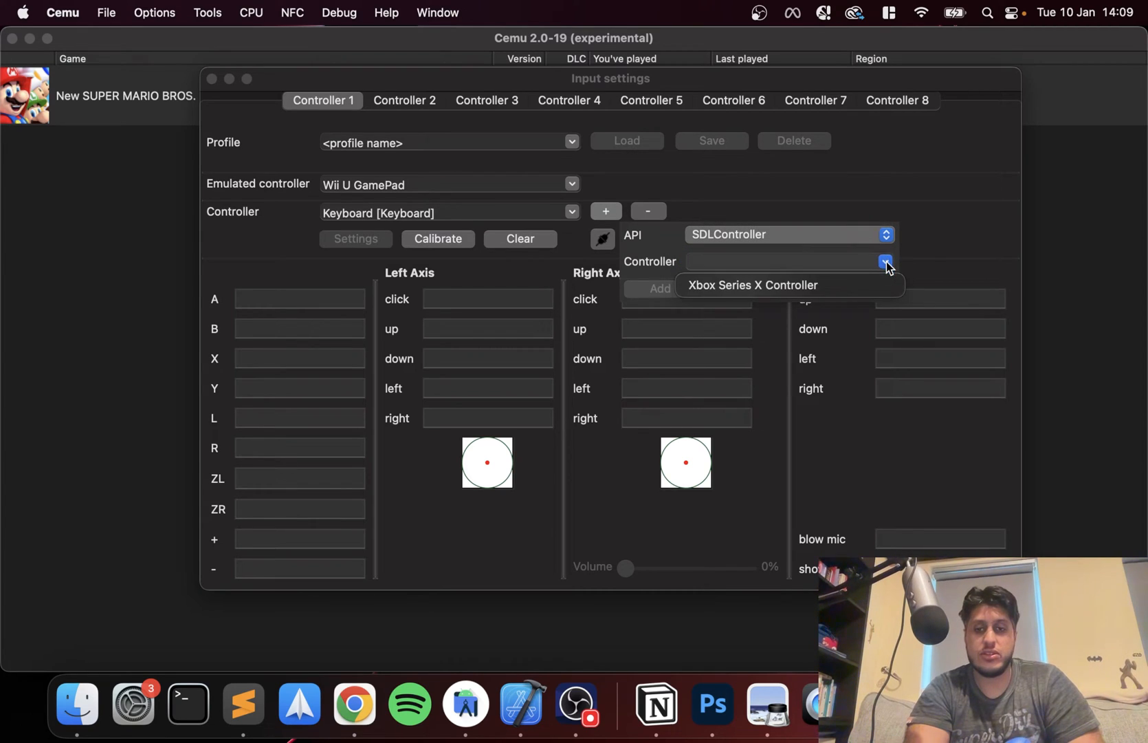
click(752, 285)
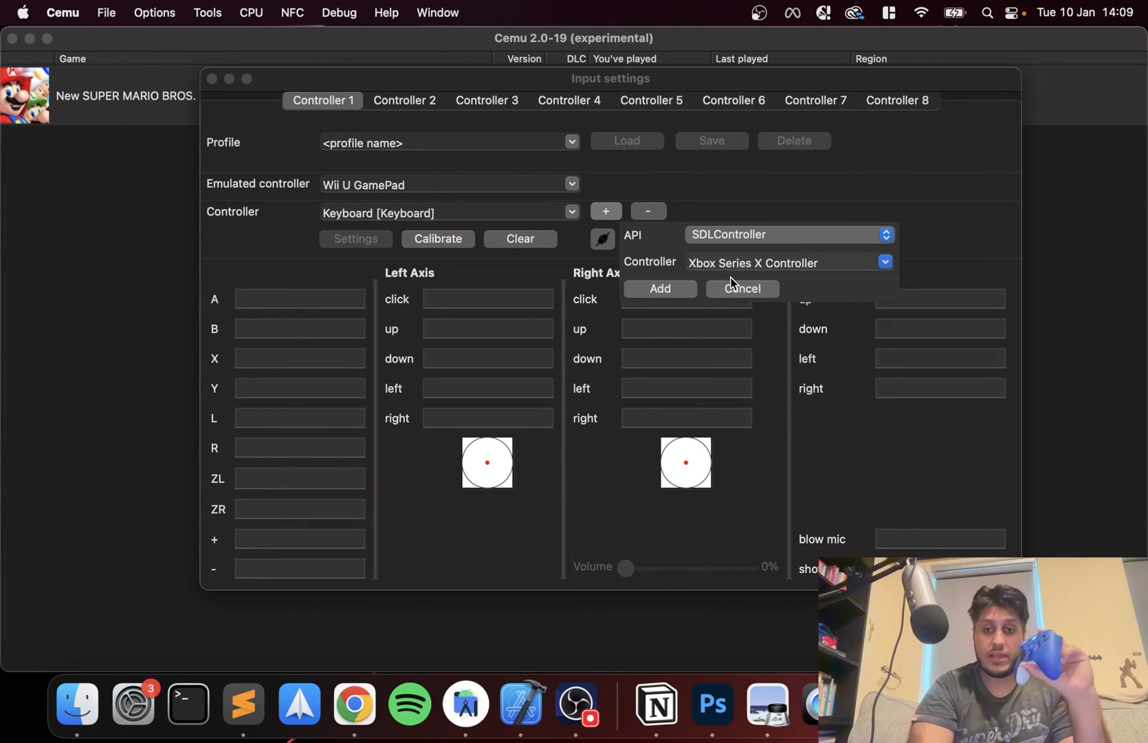
click(659, 287)
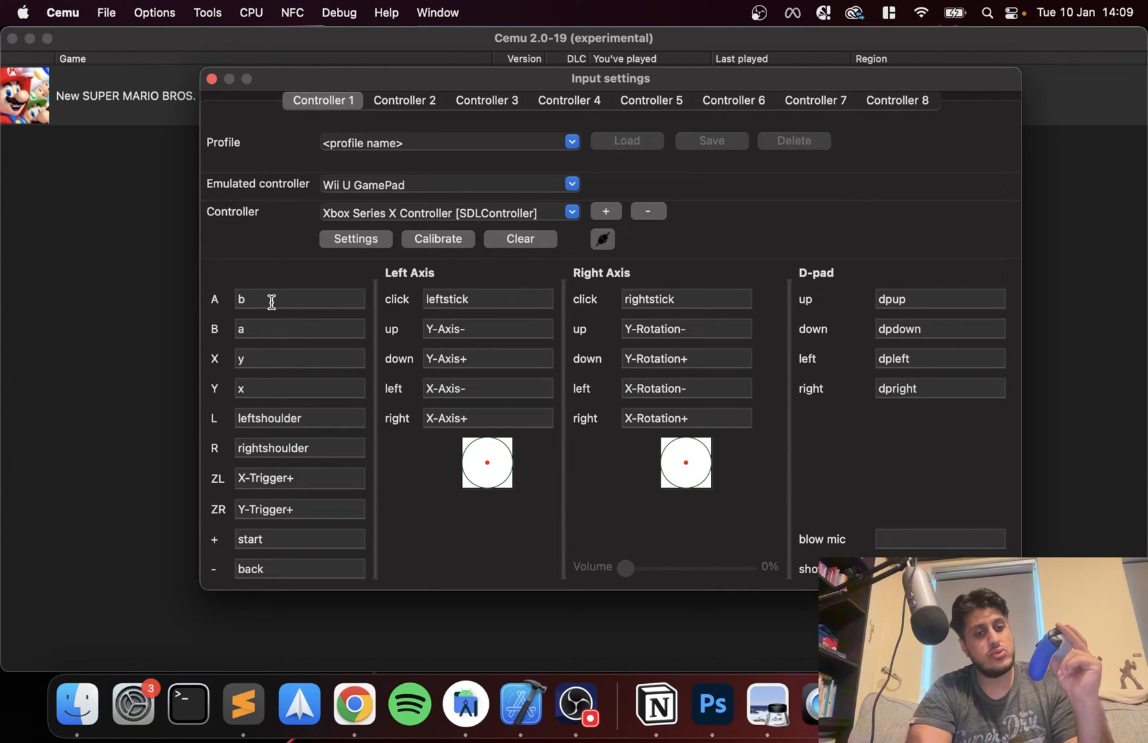
- Remap the A, B, X and Y buttons to match the Xbox controller layout
text(a)
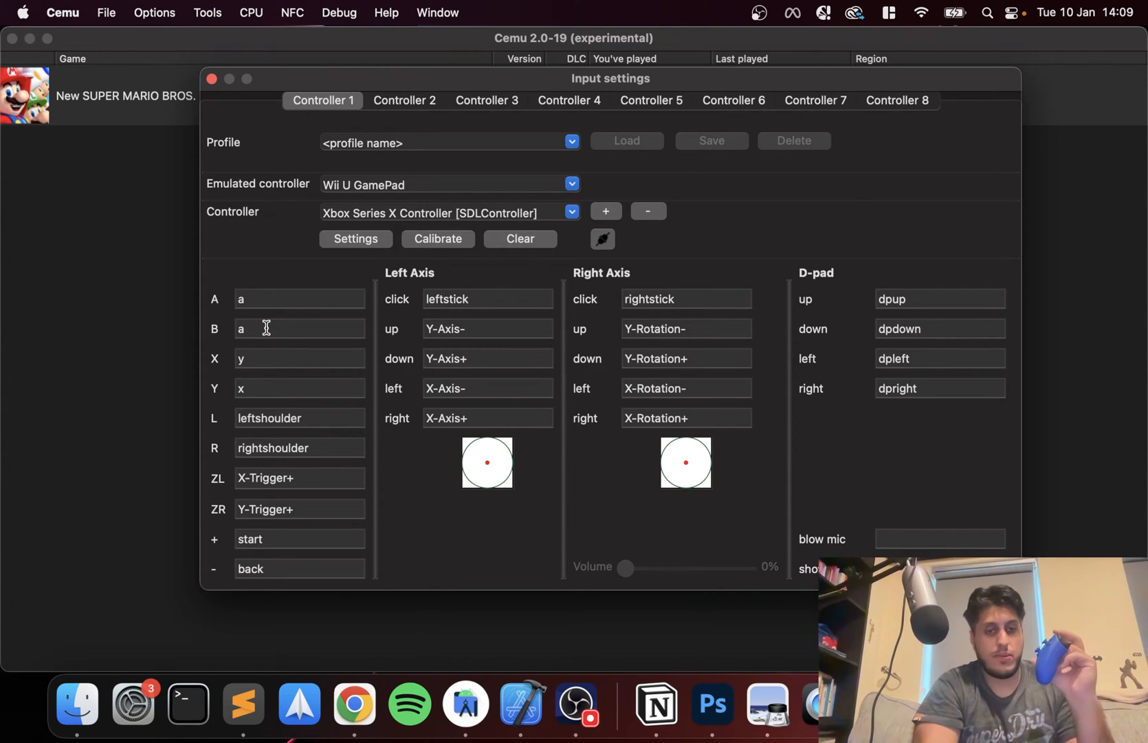
text(b)
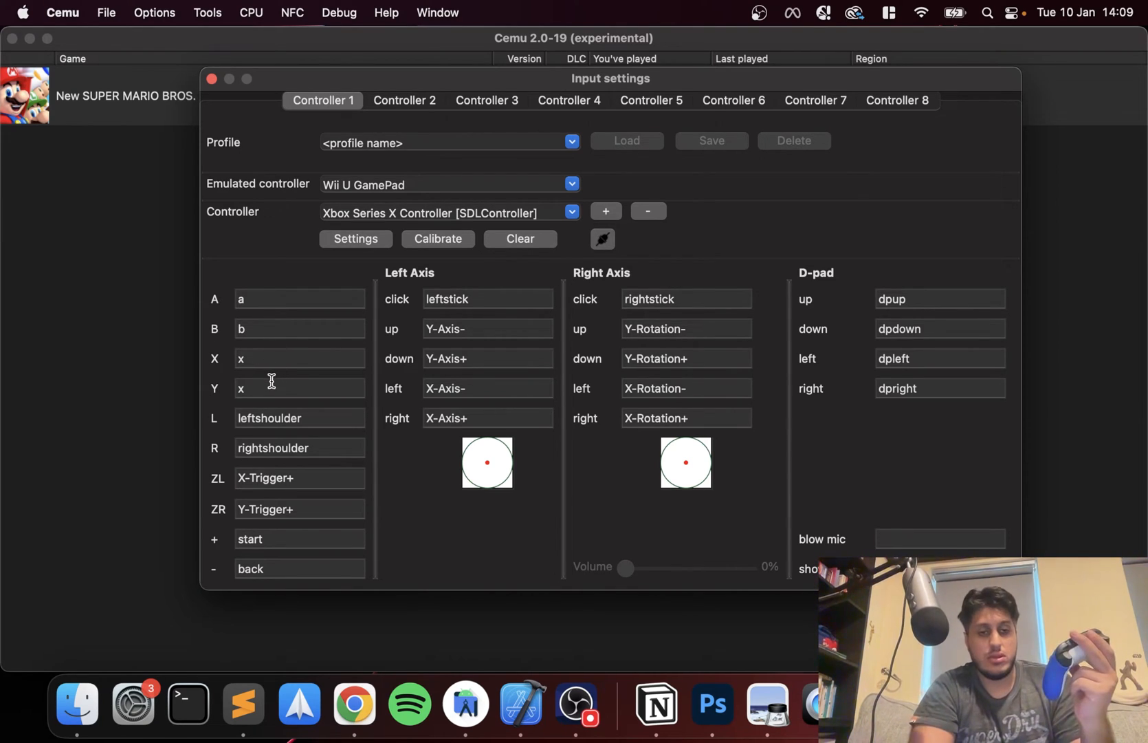
text(y)
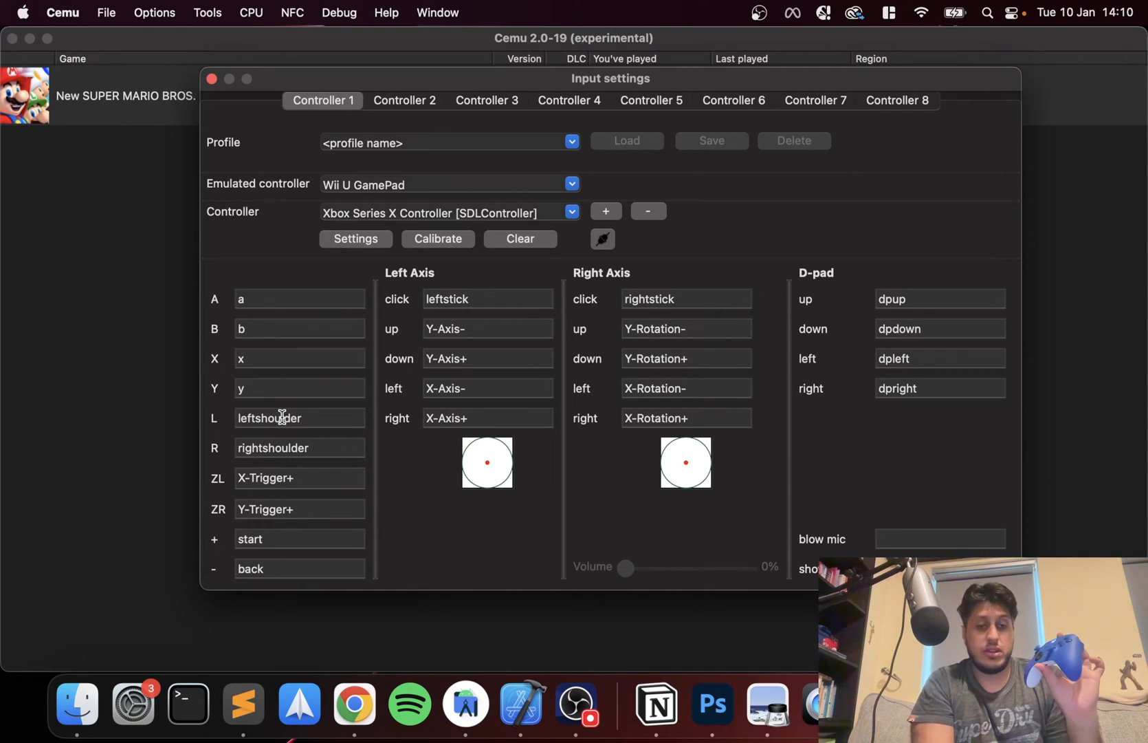
click(299, 418)
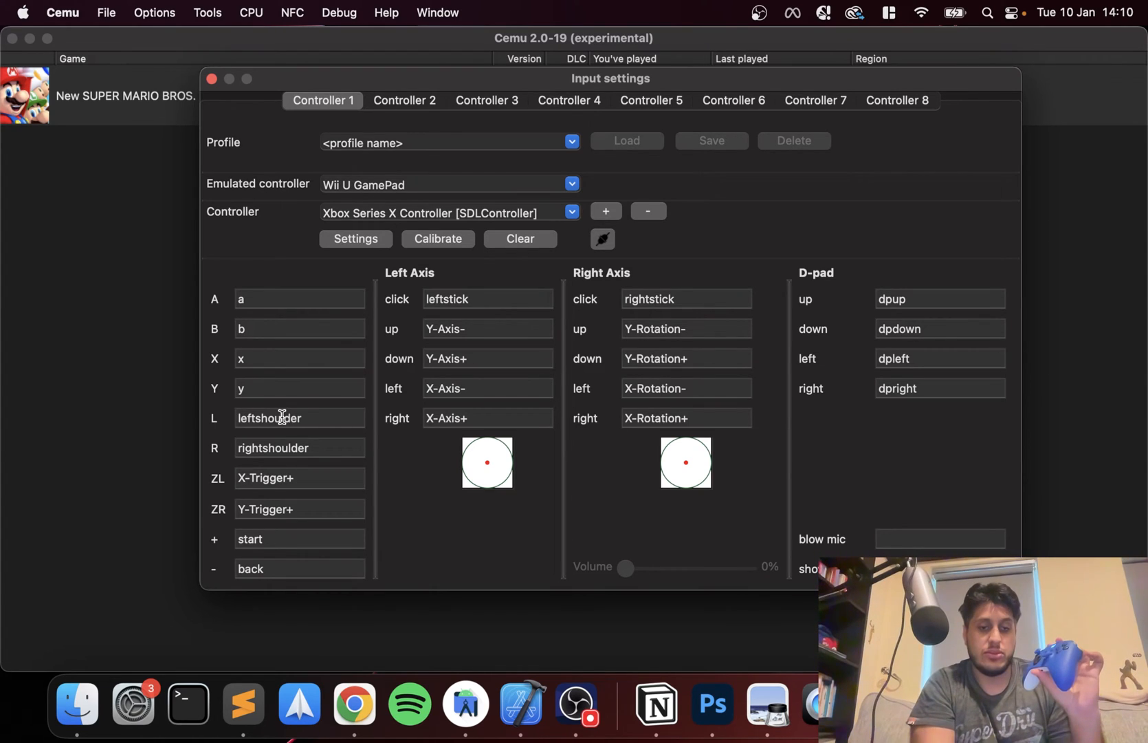
mouse_move(469, 326)
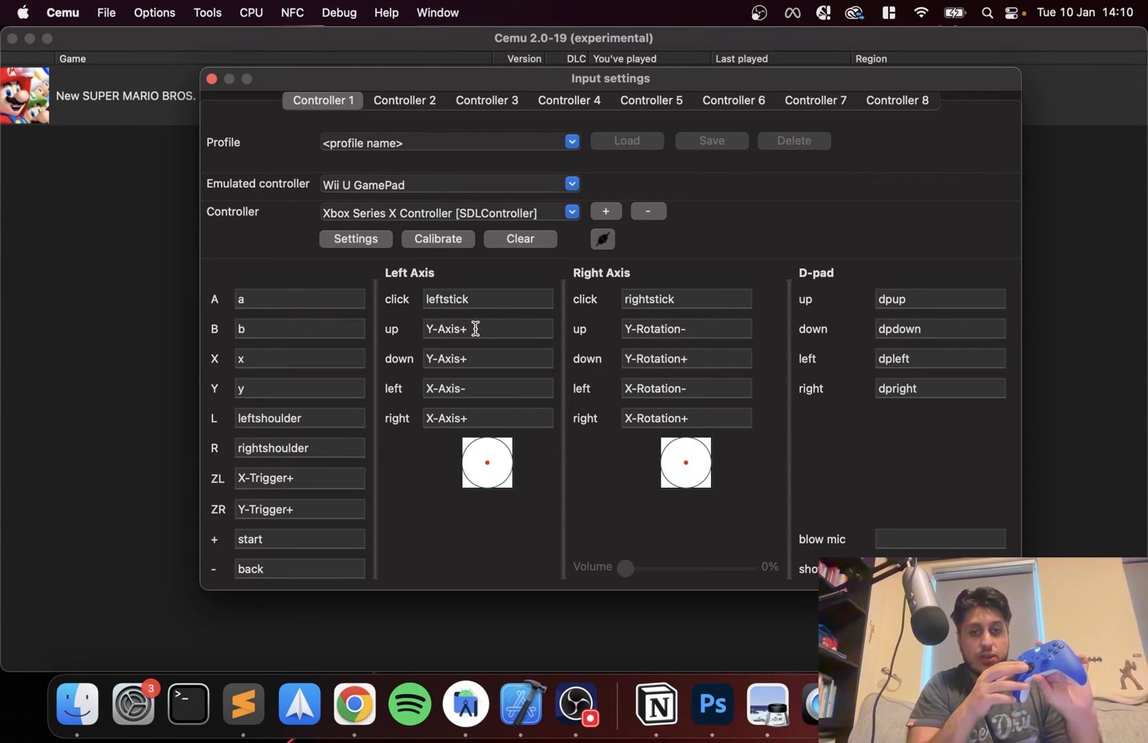
- Bind blow mic to misc1 and begin naming a new input profile
click(487, 329)
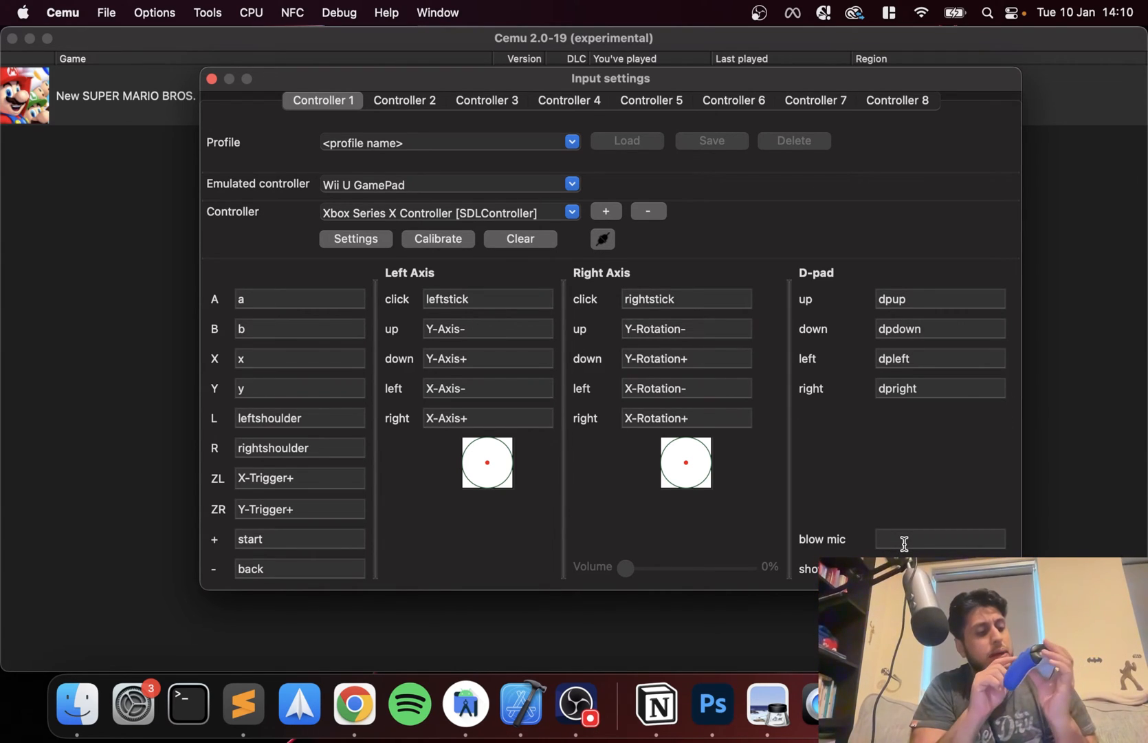
text(misc1)
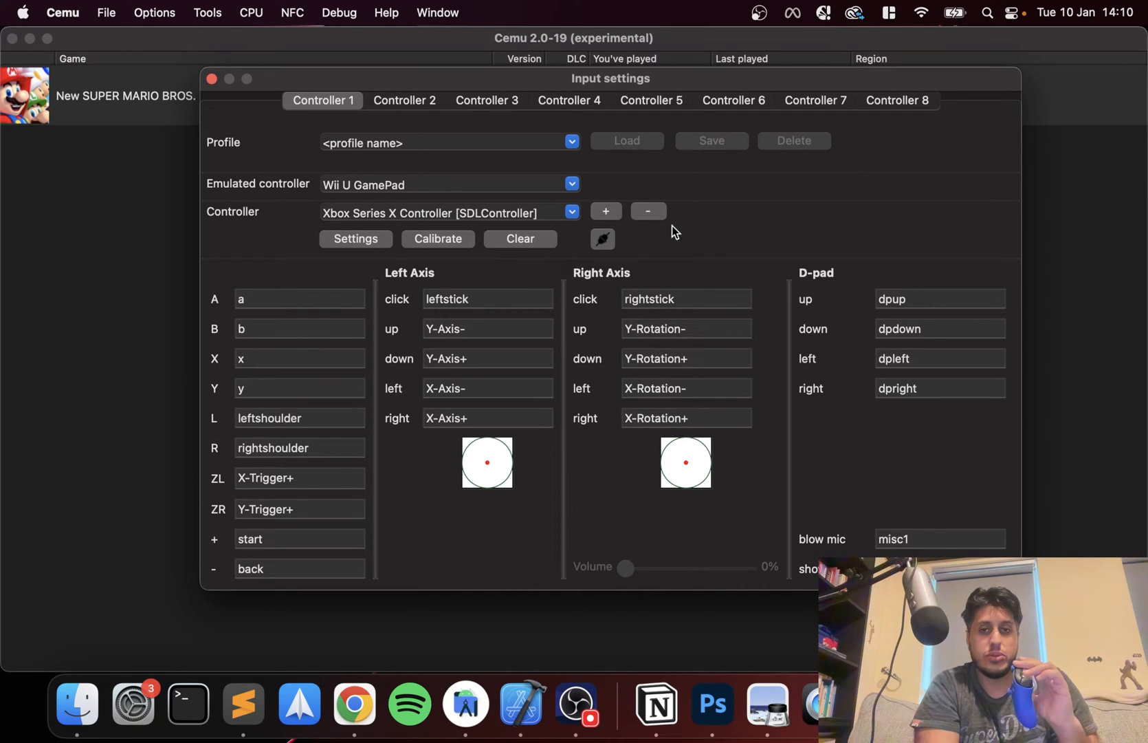
click(447, 143)
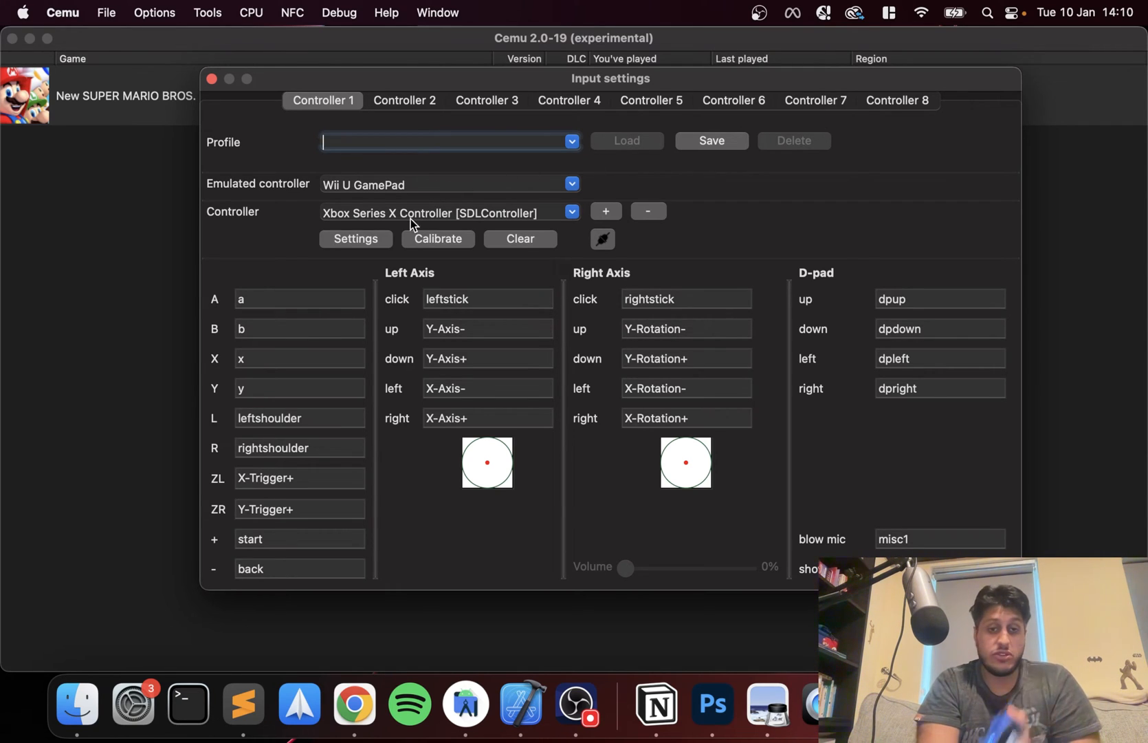
- Set the controller's rumble strength to 100% and confirm
click(355, 238)
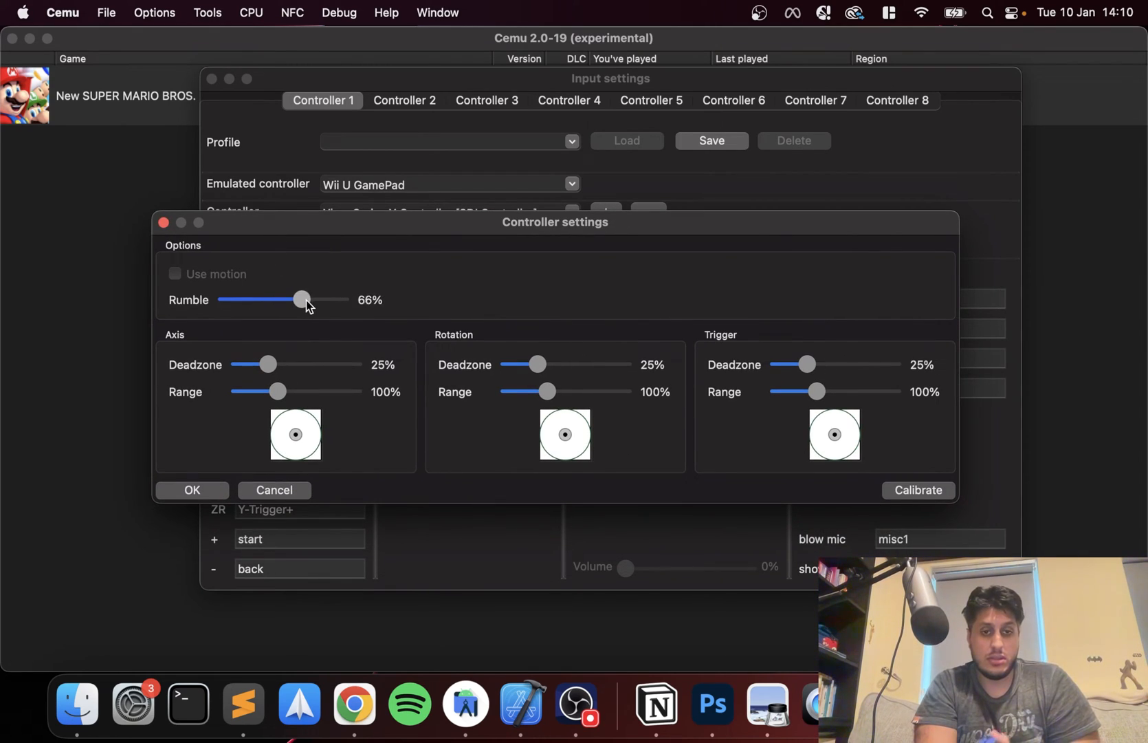
drag(300, 300, 226, 300)
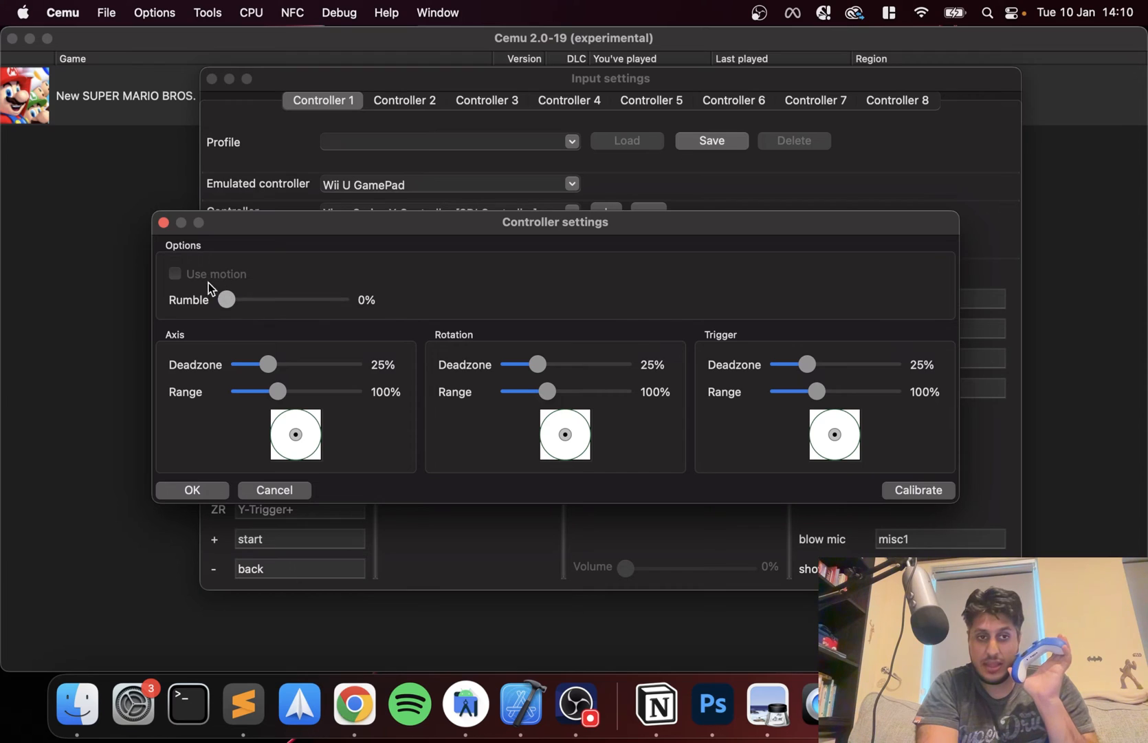
drag(227, 299, 340, 300)
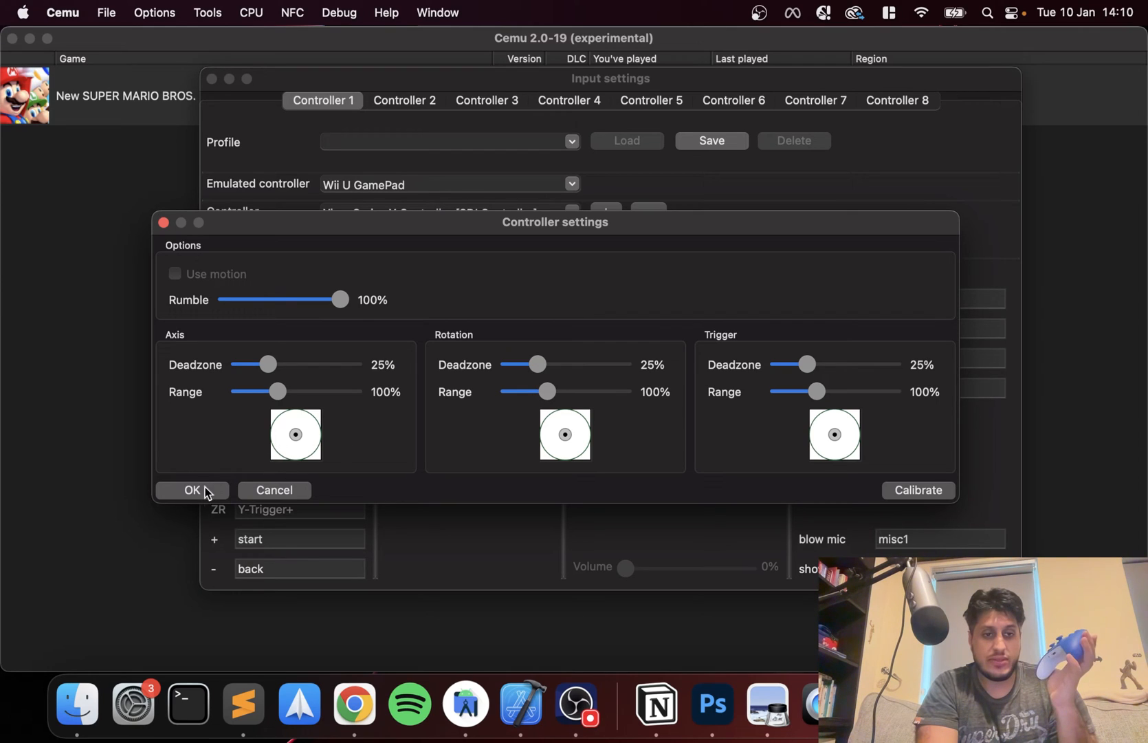
mouse_move(228, 451)
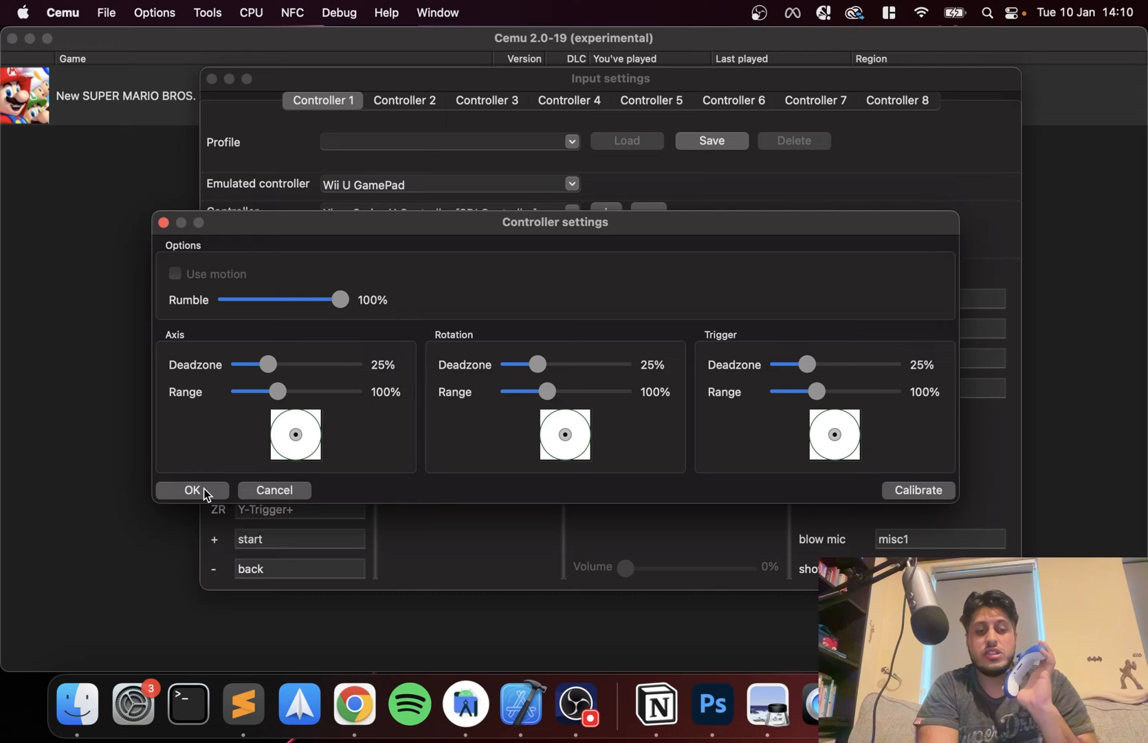
click(193, 490)
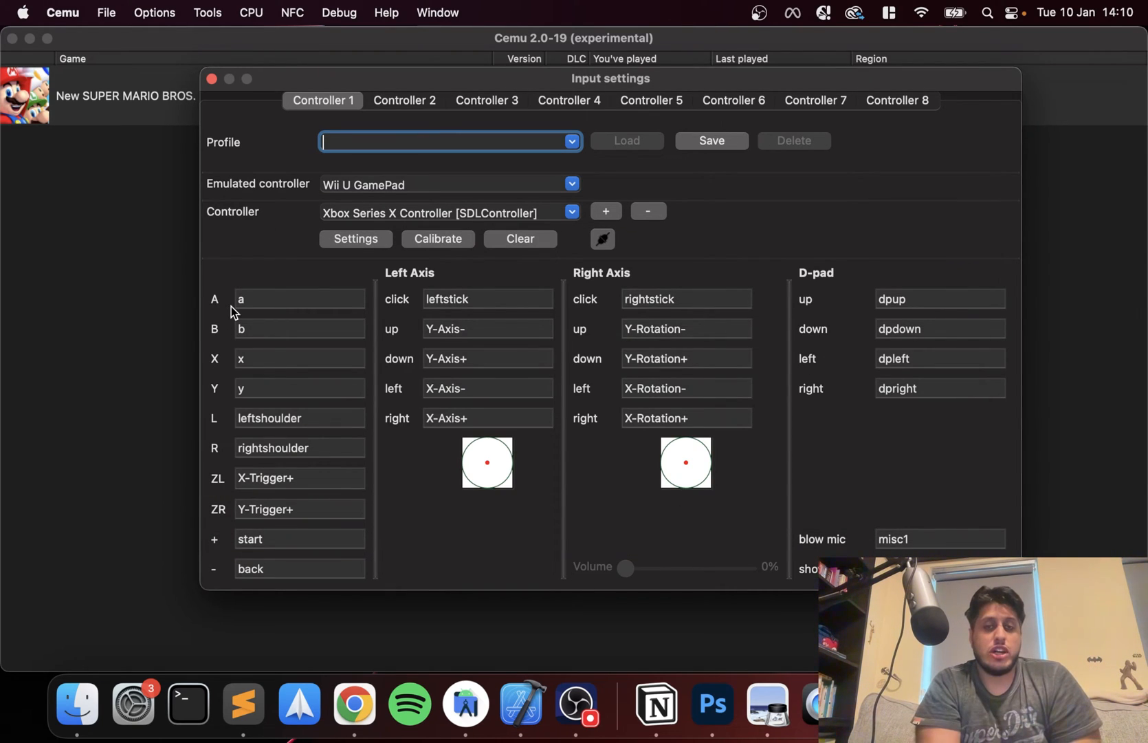
- Close Input settings and return to the Cemu game list via Spotlight
click(215, 79)
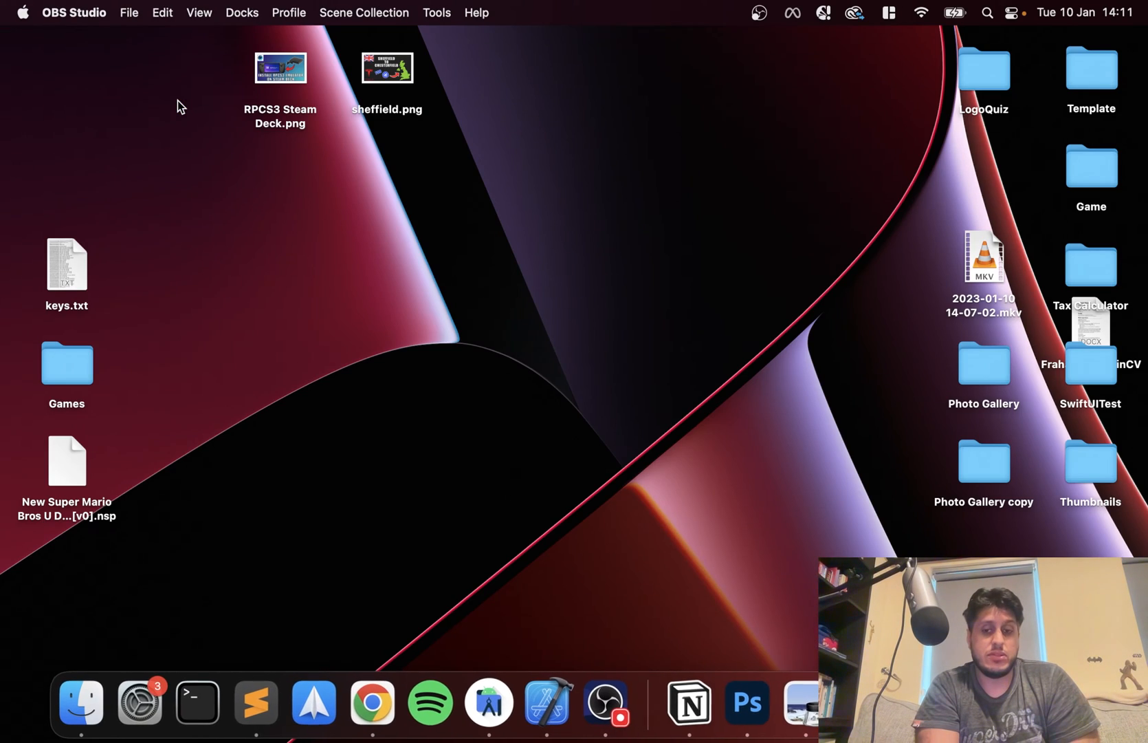
text(cemu)
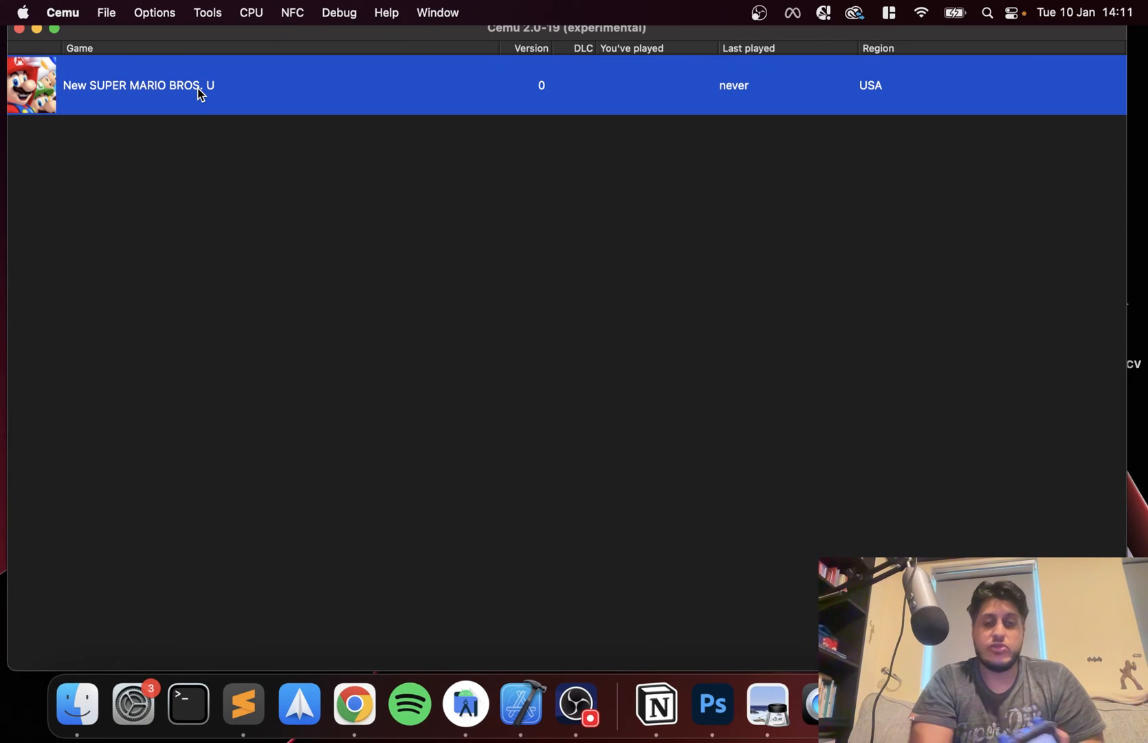
- Boot New SUPER MARIO BROS. U from the game list
double_click(137, 85)
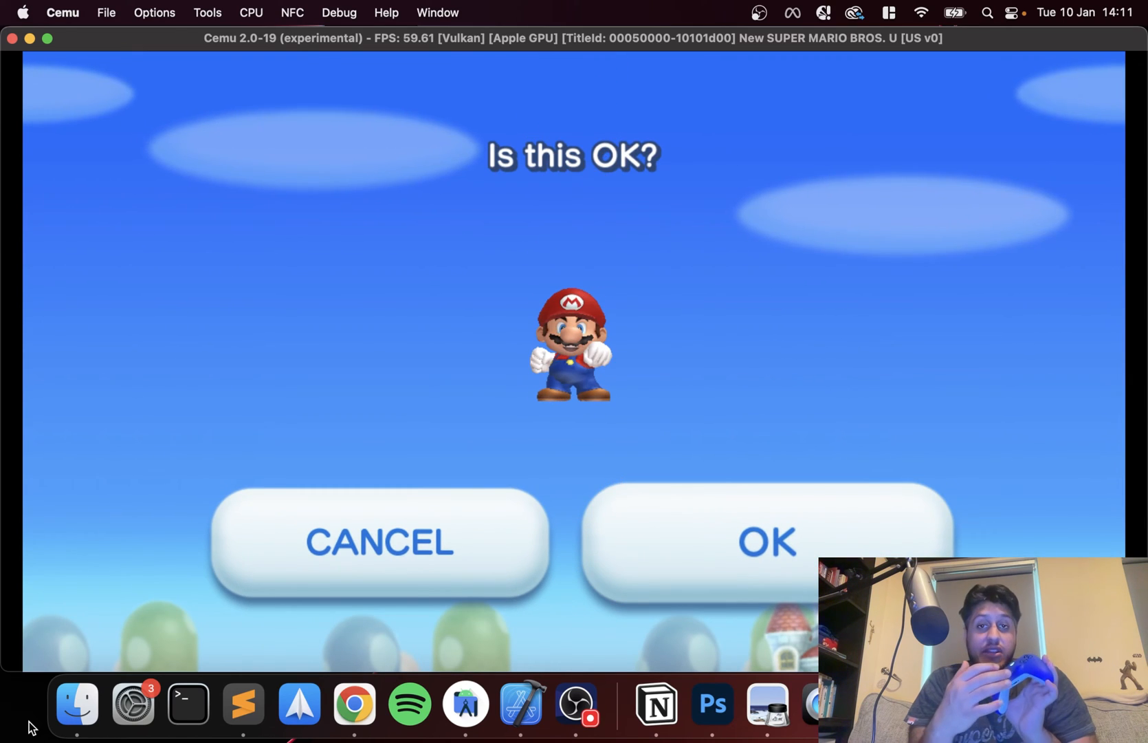
- Confirm the prompt and open the Time Attack Trial challenge details
click(767, 542)
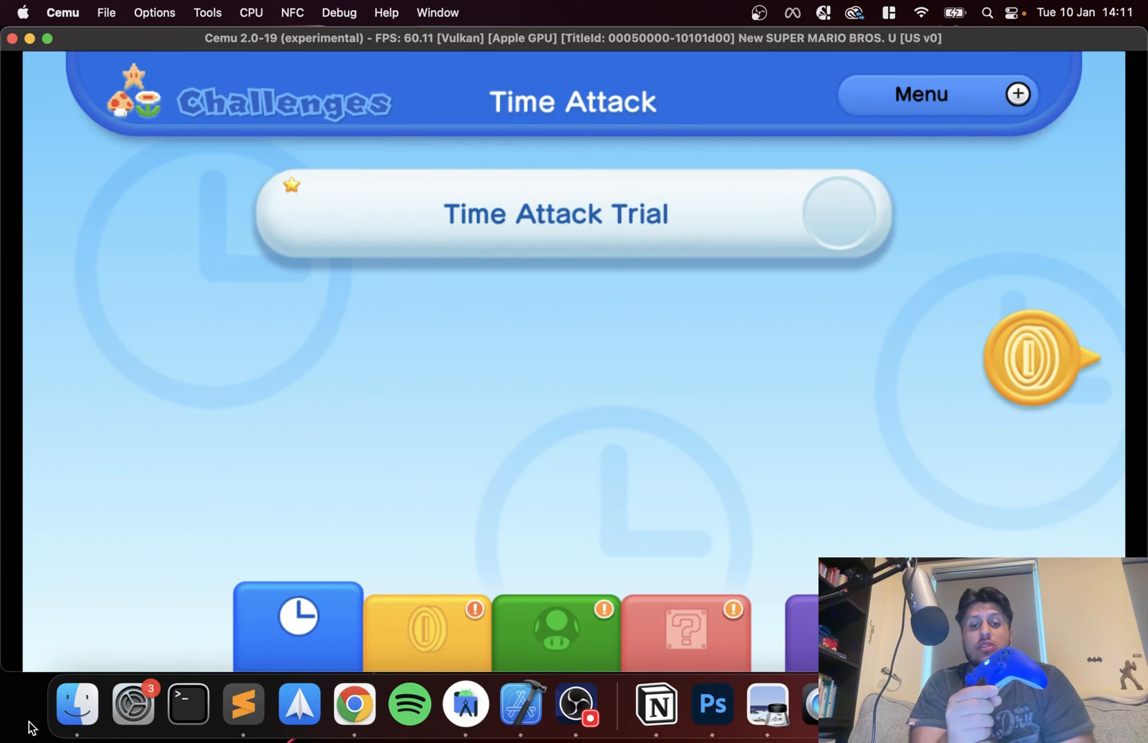
click(554, 213)
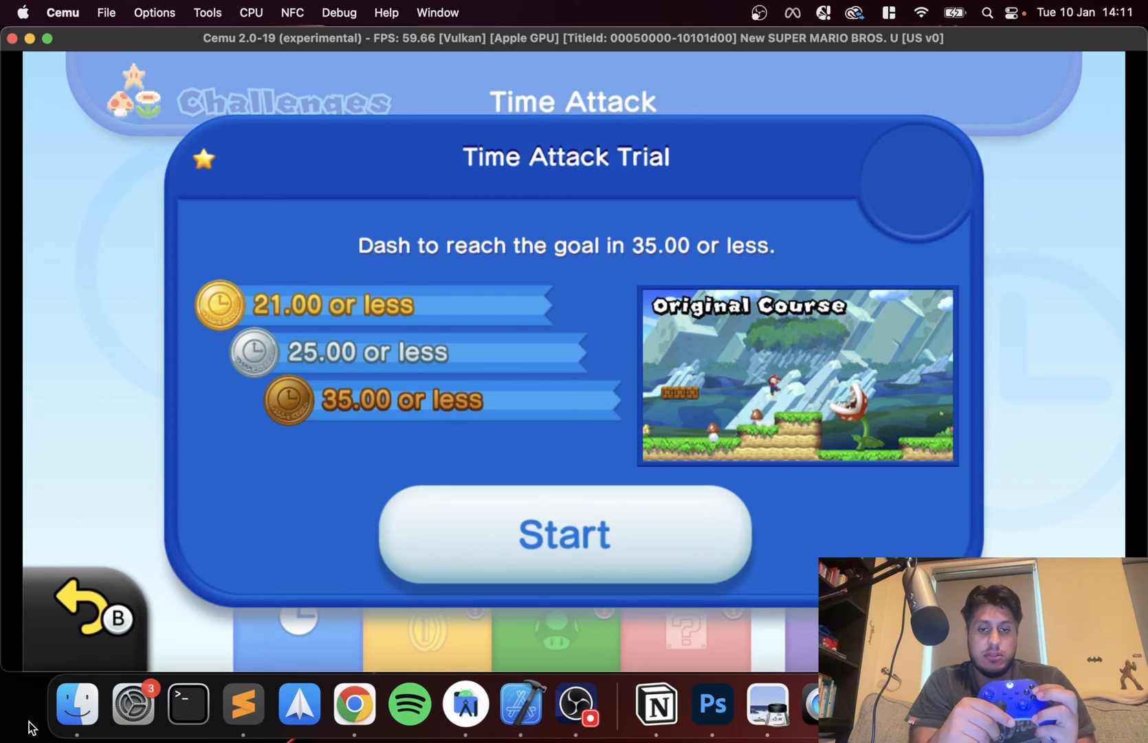